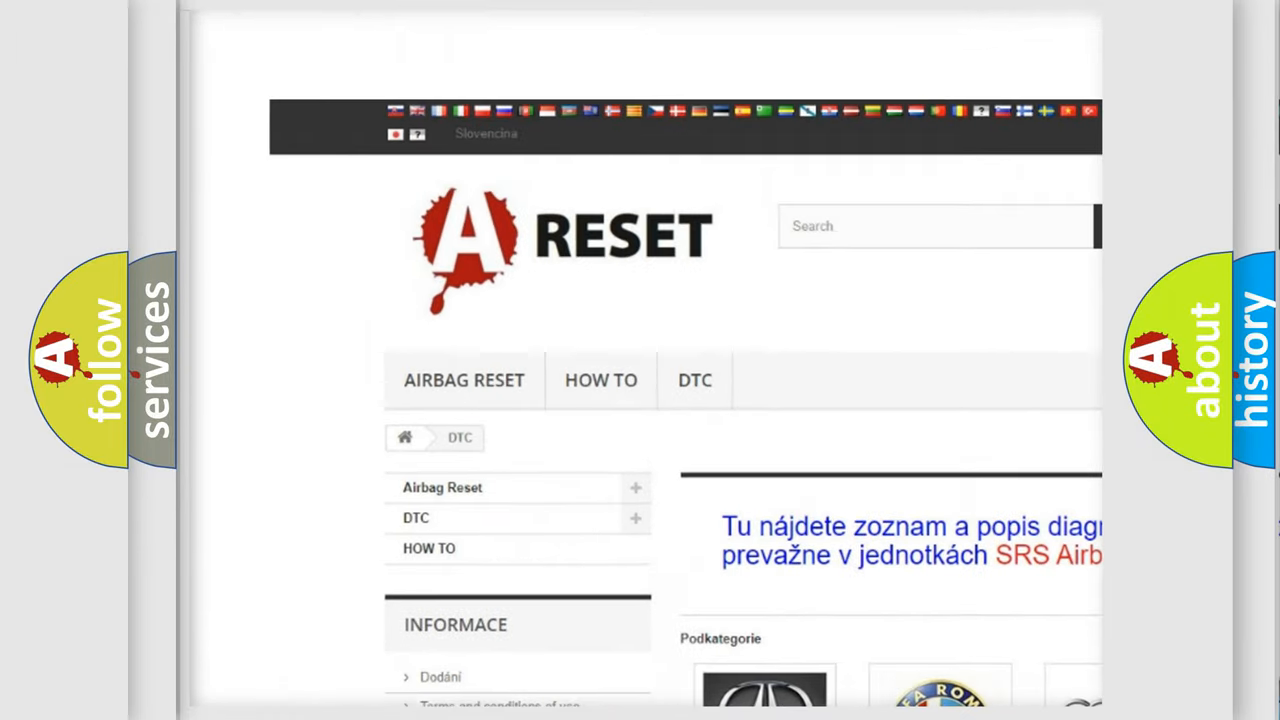
scroll(down, 3)
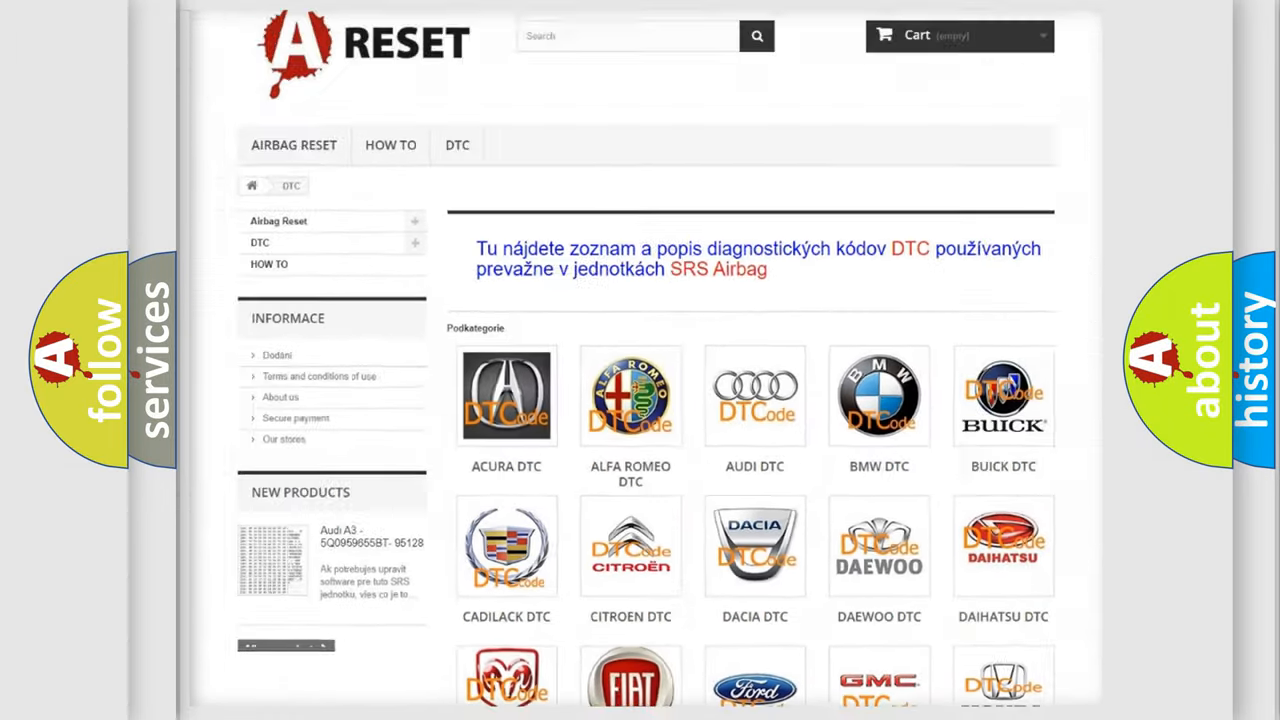
scroll(down, 3)
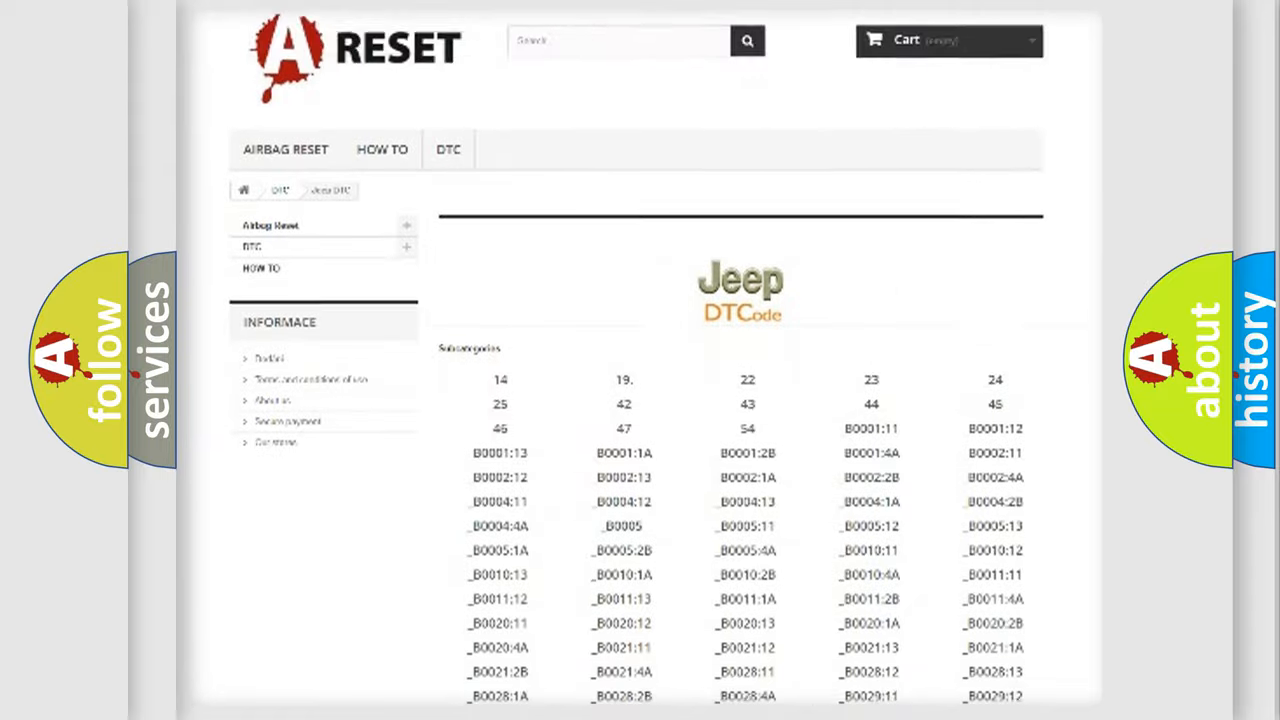
scroll(down, 3)
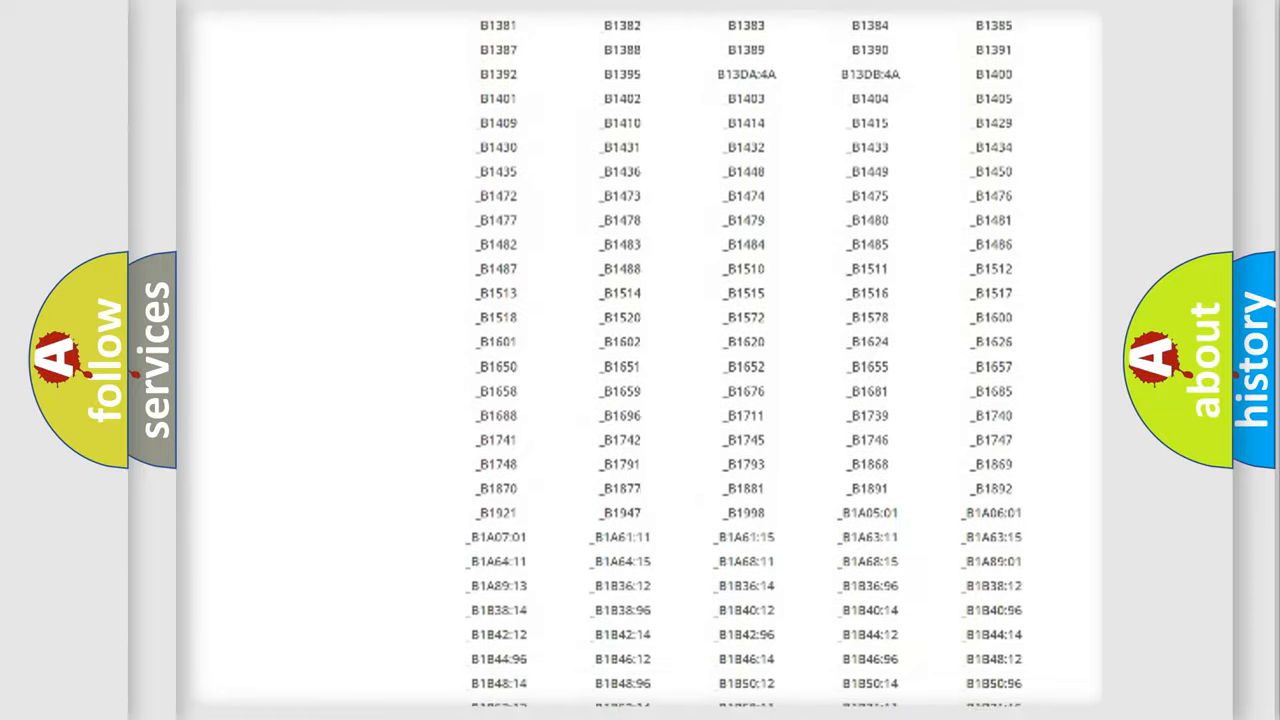